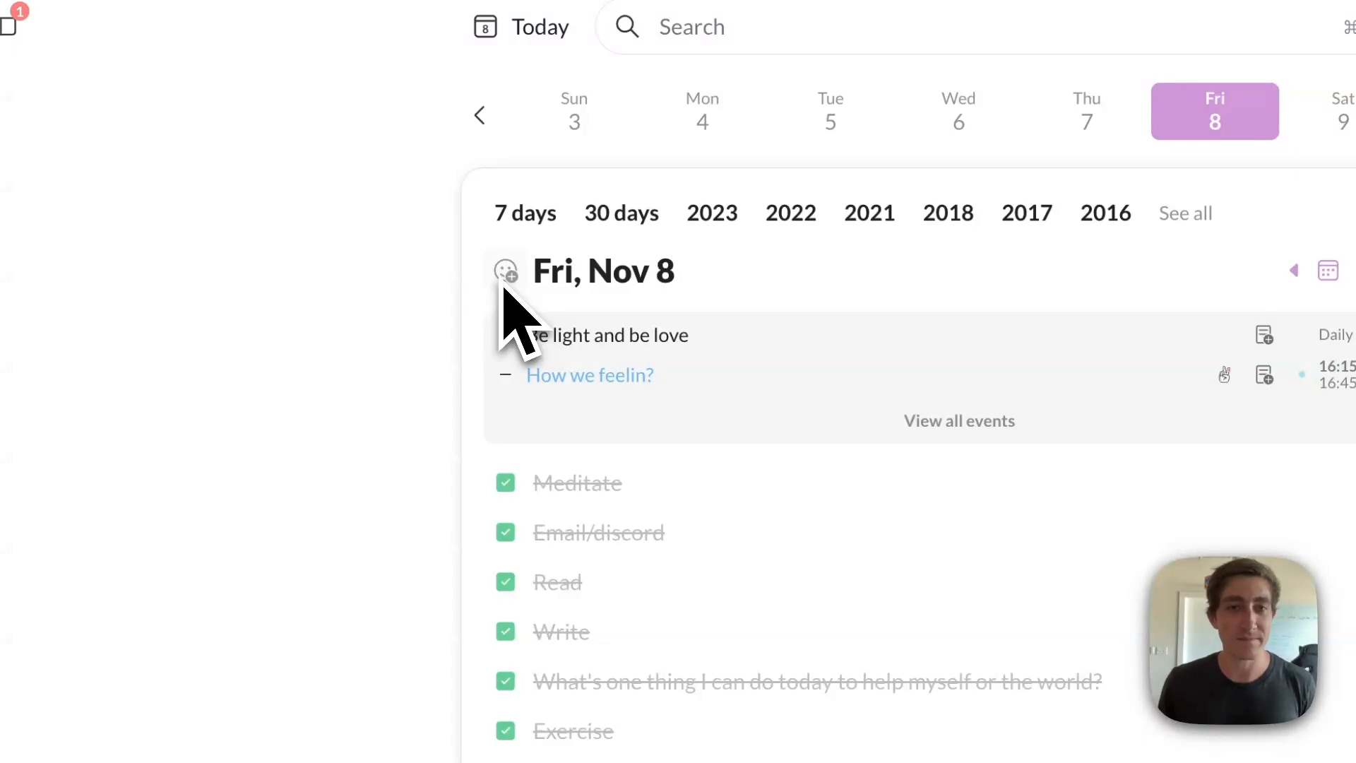
Add a basketball emoji beside the Fri, Nov 8 list title via the emoji picker
{"action": "left_click", "coordinate": [505, 271]}
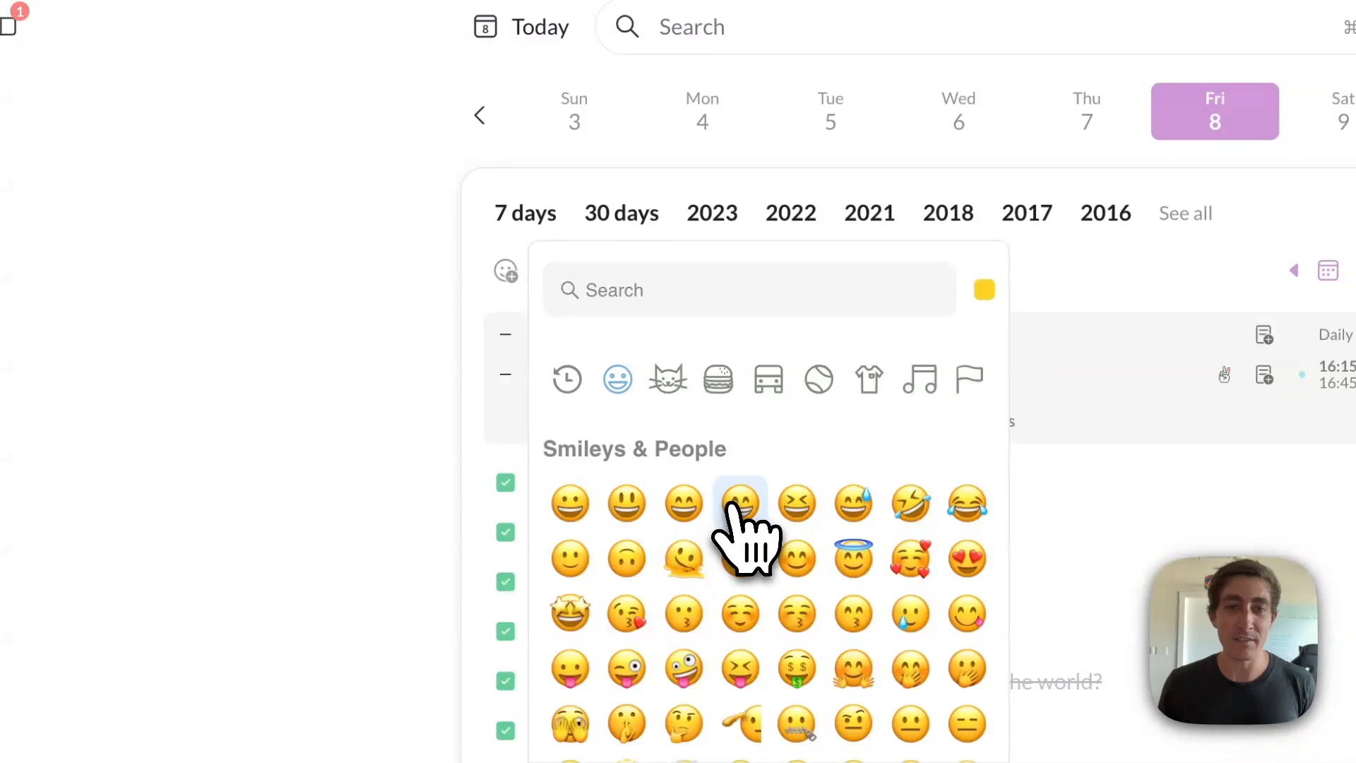
{"action": "left_click", "coordinate": [740, 504]}
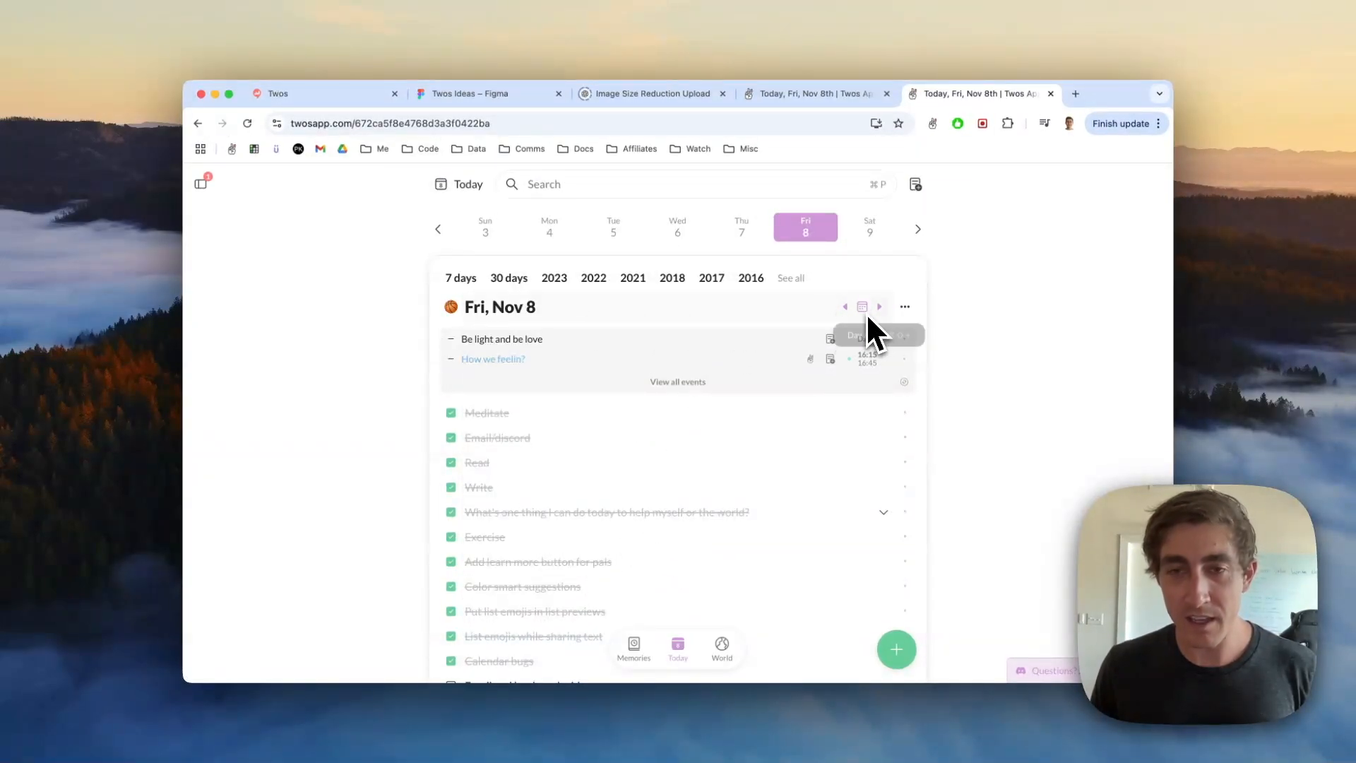
{"action": "mouse_move", "coordinate": [563, 333]}
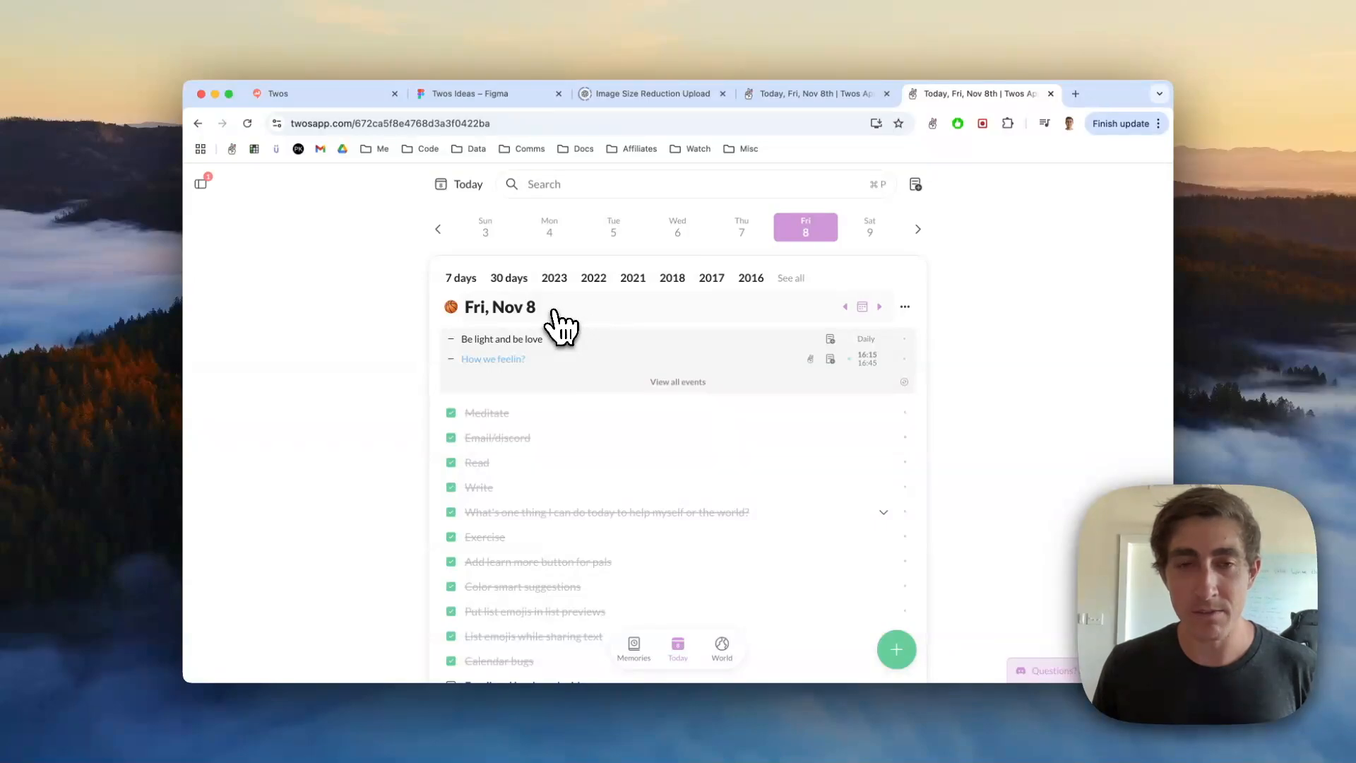
{"action": "mouse_move", "coordinate": [775, 328]}
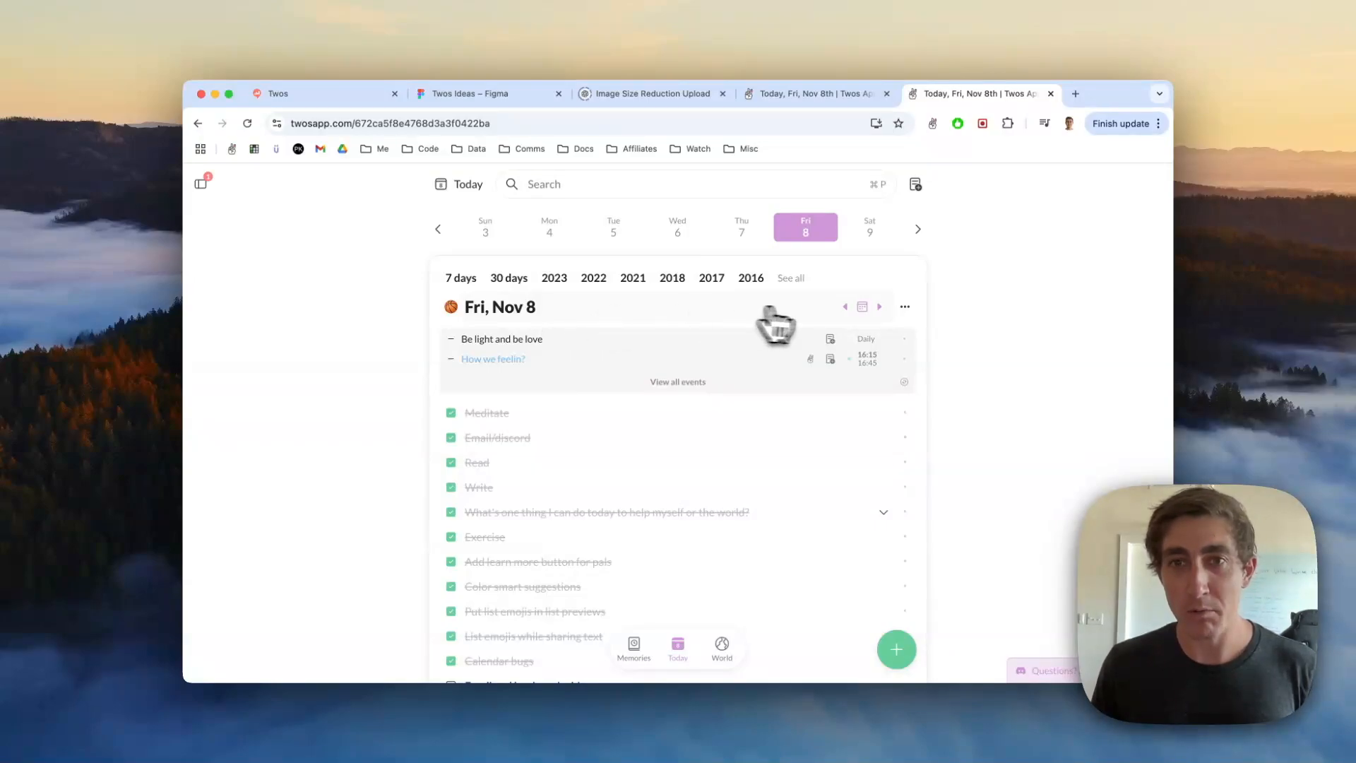
{"action": "mouse_move", "coordinate": [874, 324]}
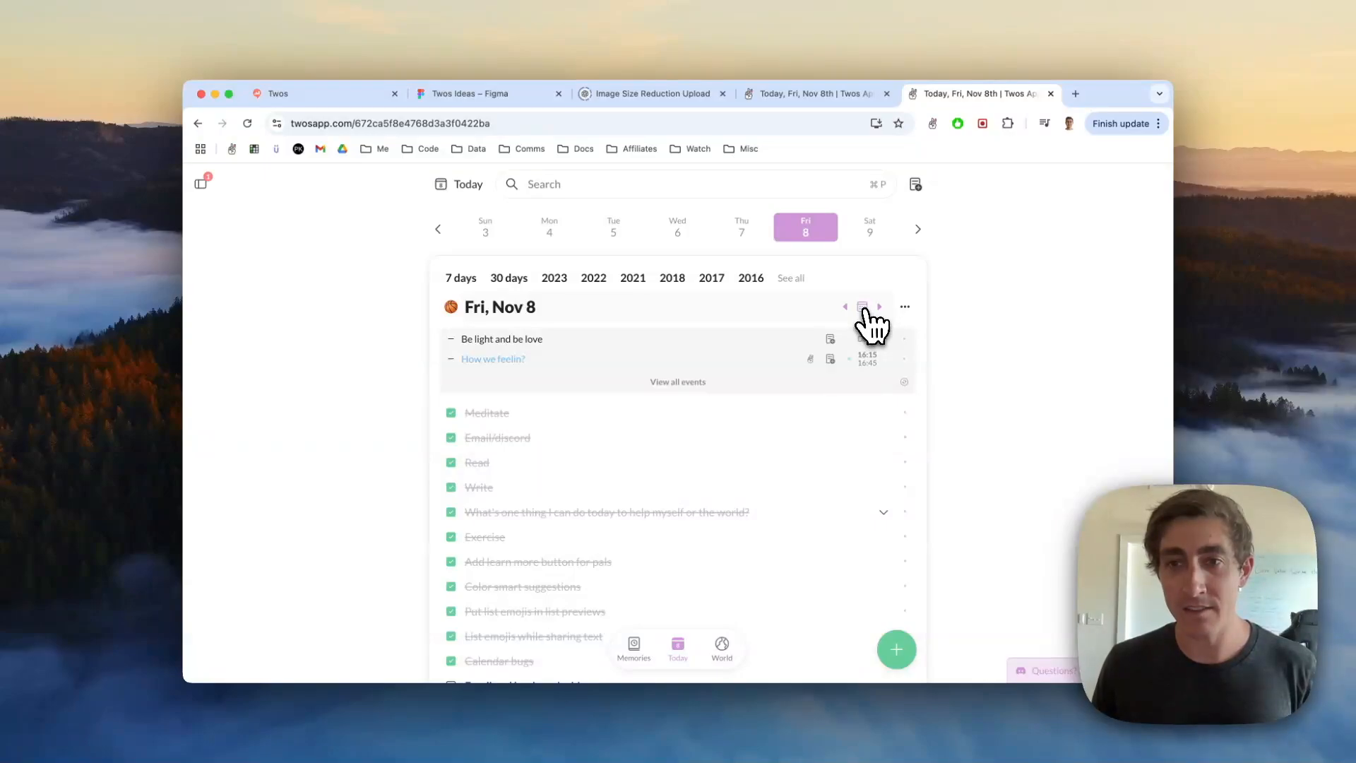
{"action": "left_click", "coordinate": [862, 307]}
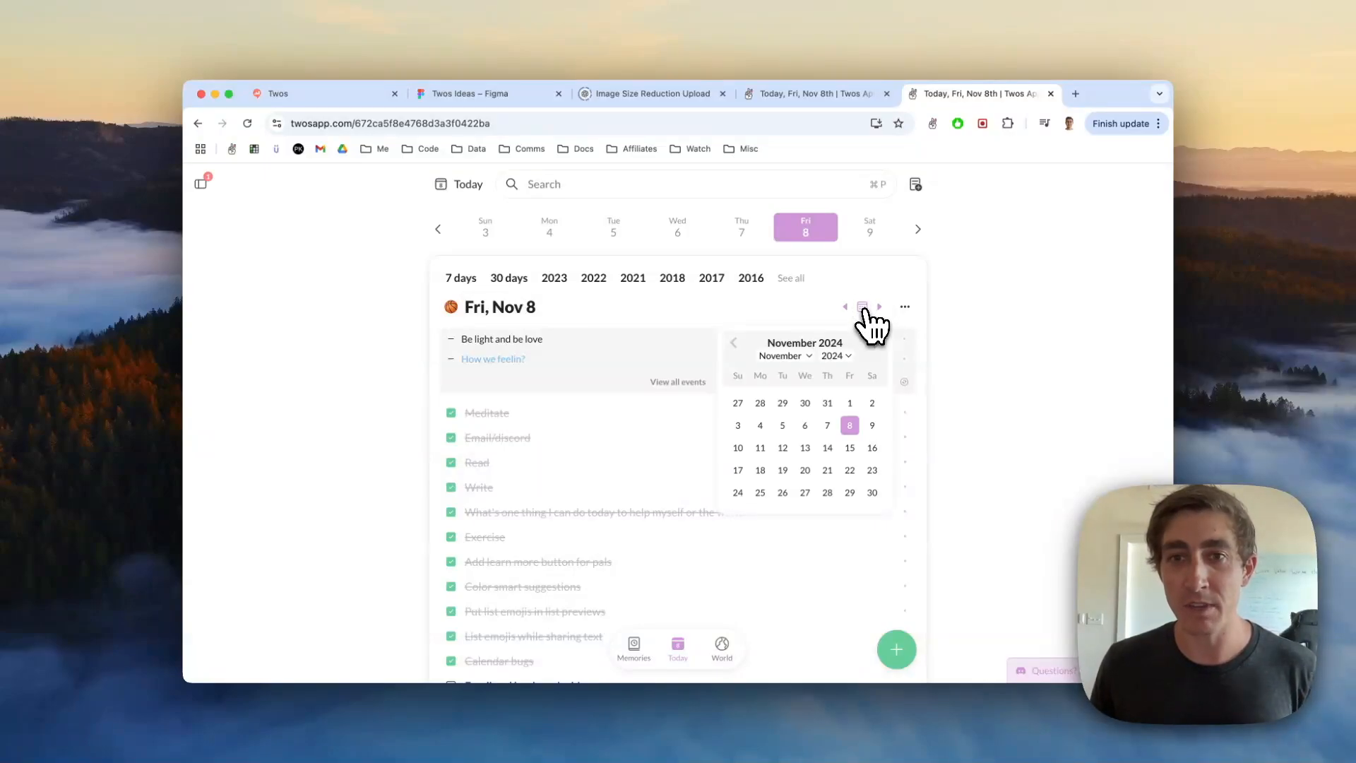
{"action": "mouse_move", "coordinate": [856, 376]}
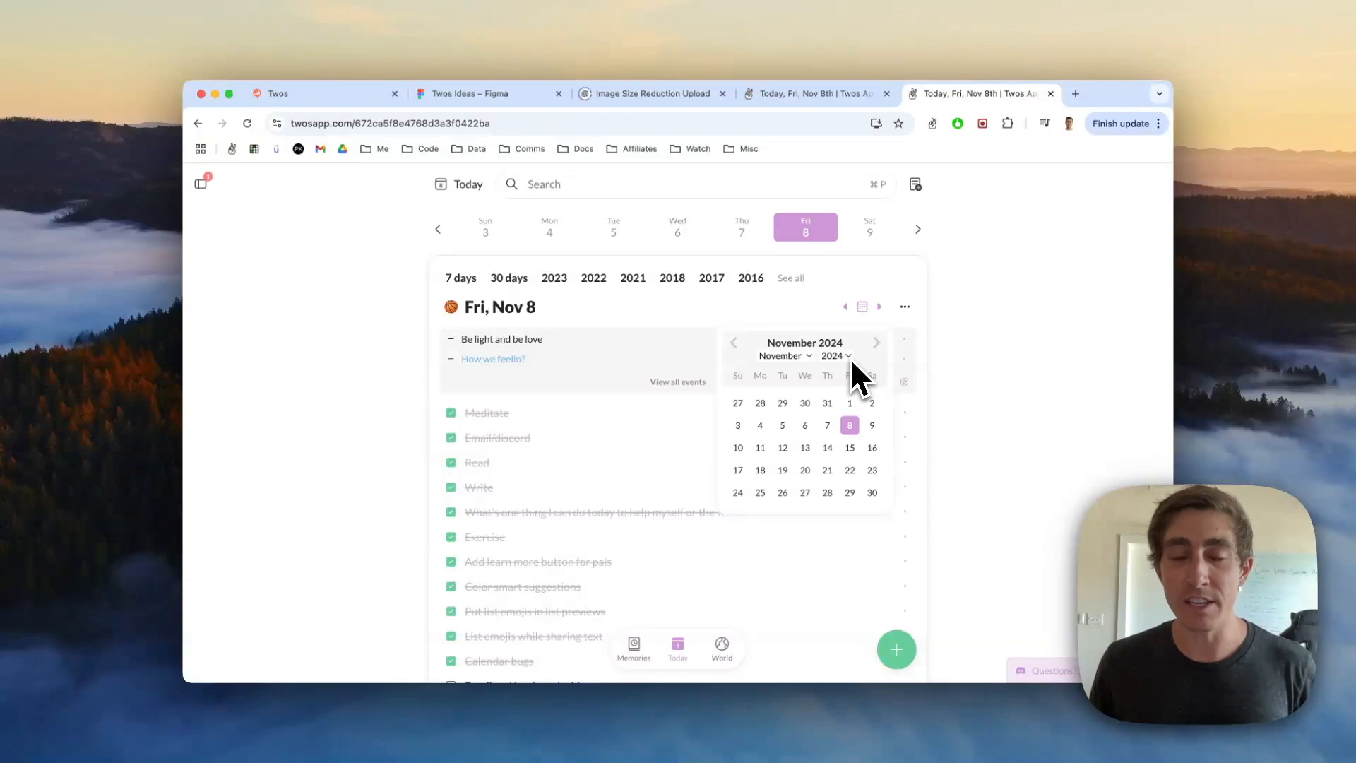
{"action": "mouse_move", "coordinate": [743, 385]}
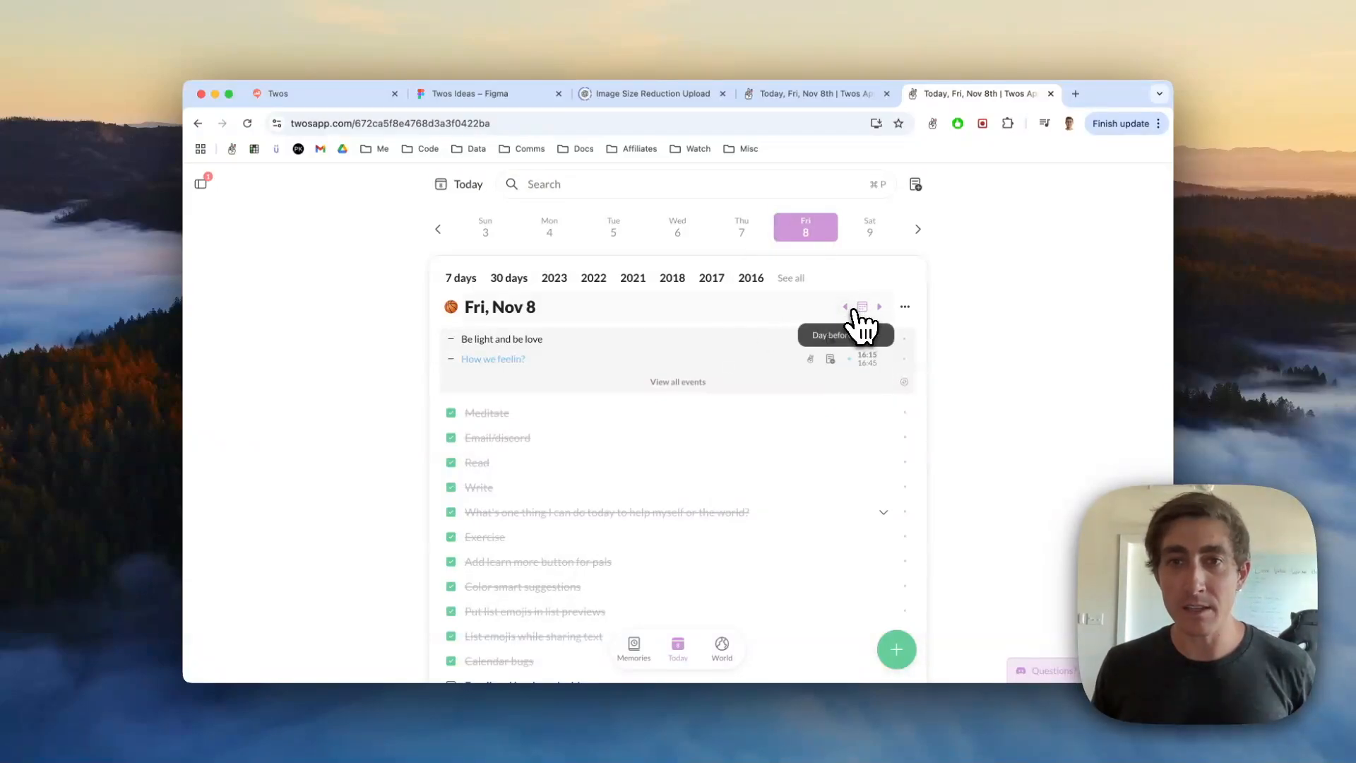
Navigate to the Thu, Nov 7 day list and bookmark it from its list actions menu
{"action": "left_click", "coordinate": [845, 306]}
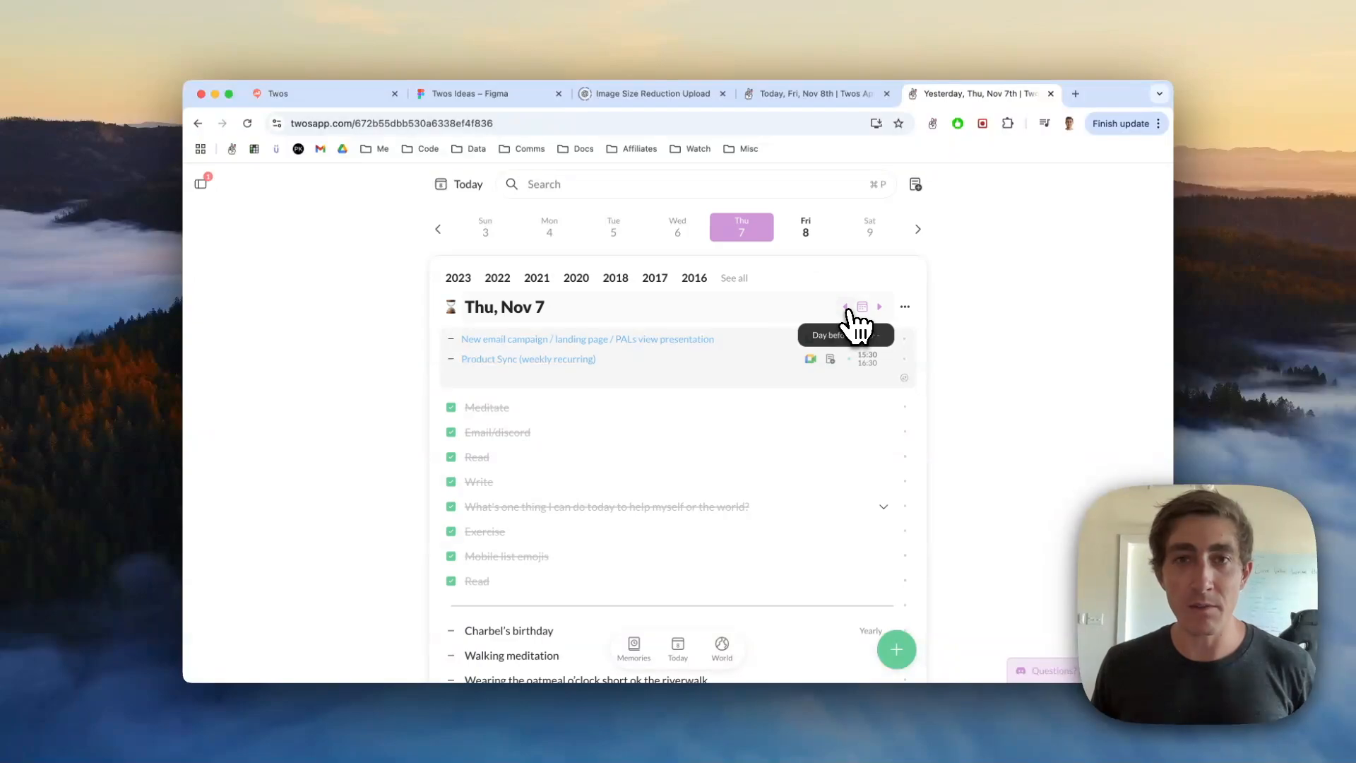
{"action": "left_click", "coordinate": [879, 307]}
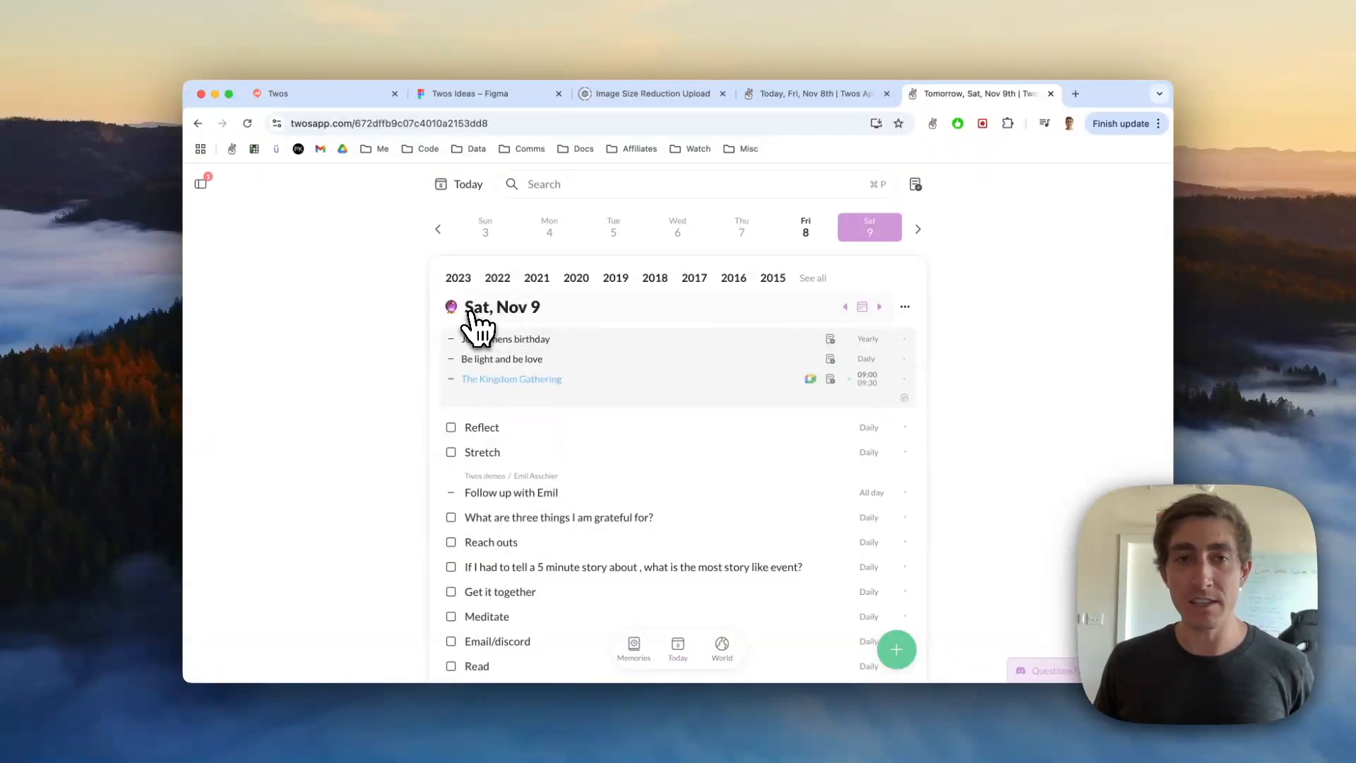
{"action": "mouse_move", "coordinate": [579, 316]}
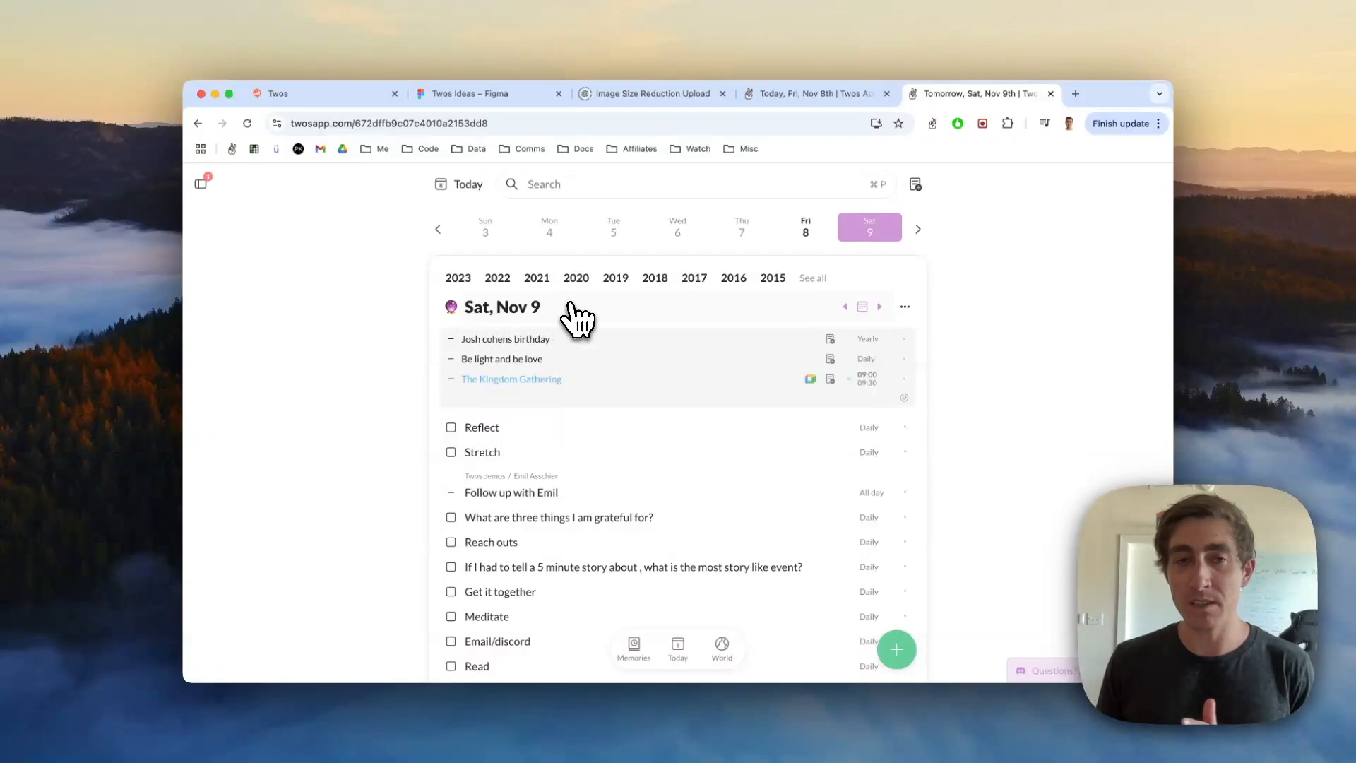
{"action": "mouse_move", "coordinate": [878, 320]}
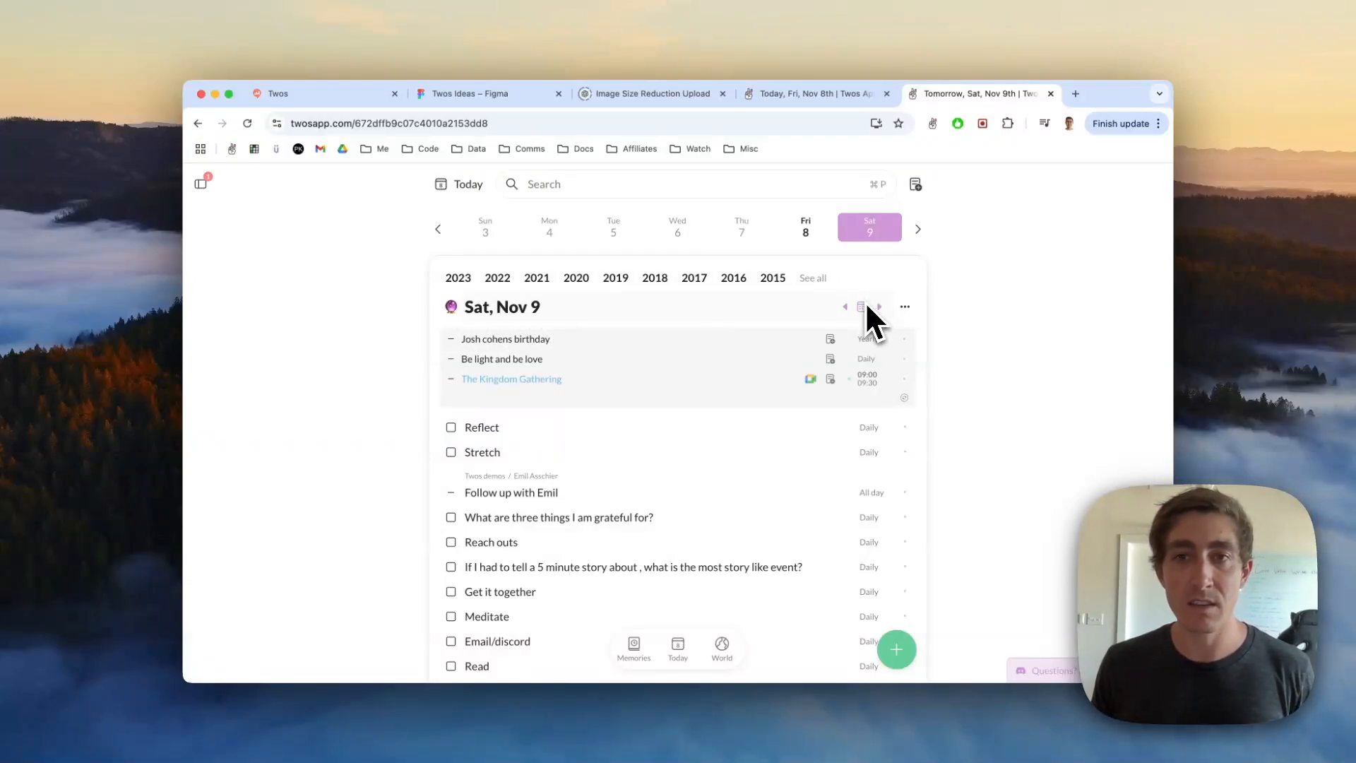
{"action": "mouse_move", "coordinate": [454, 320]}
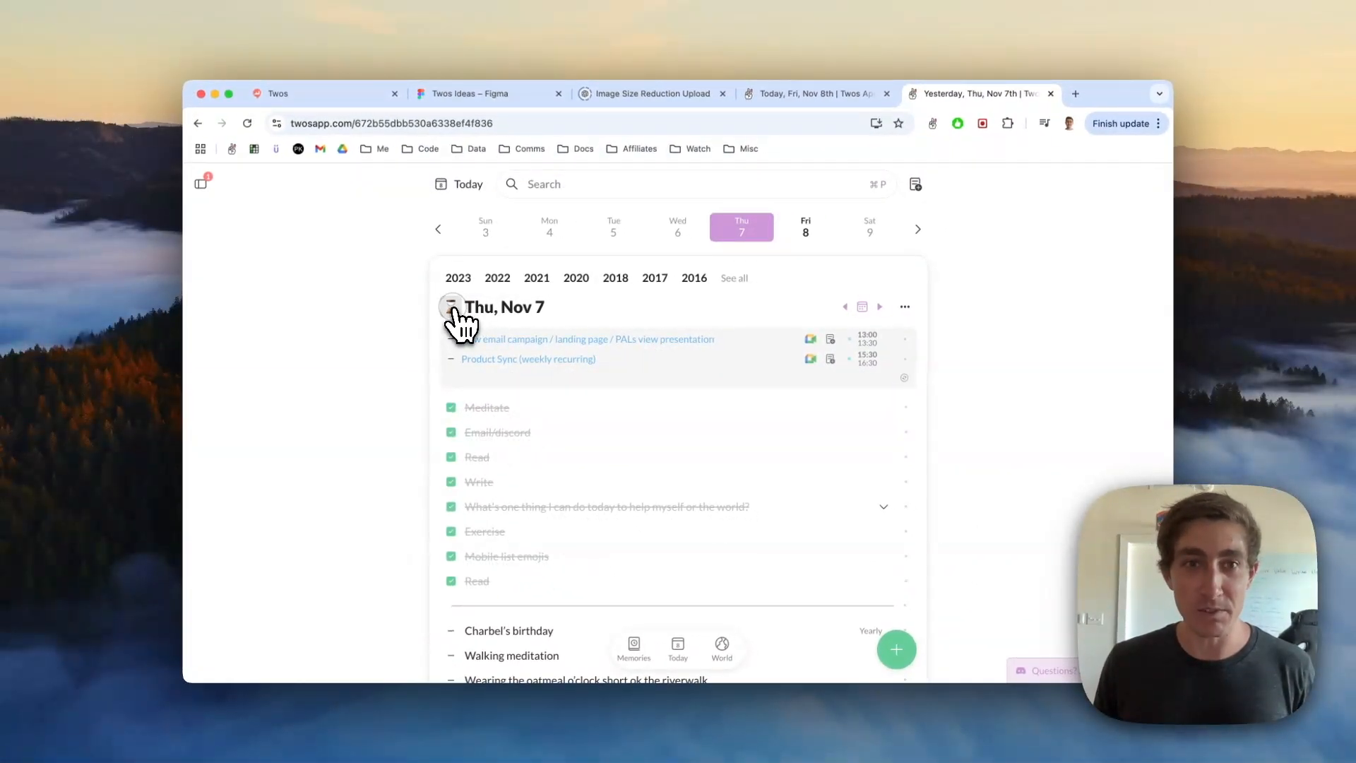
{"action": "left_click", "coordinate": [451, 306]}
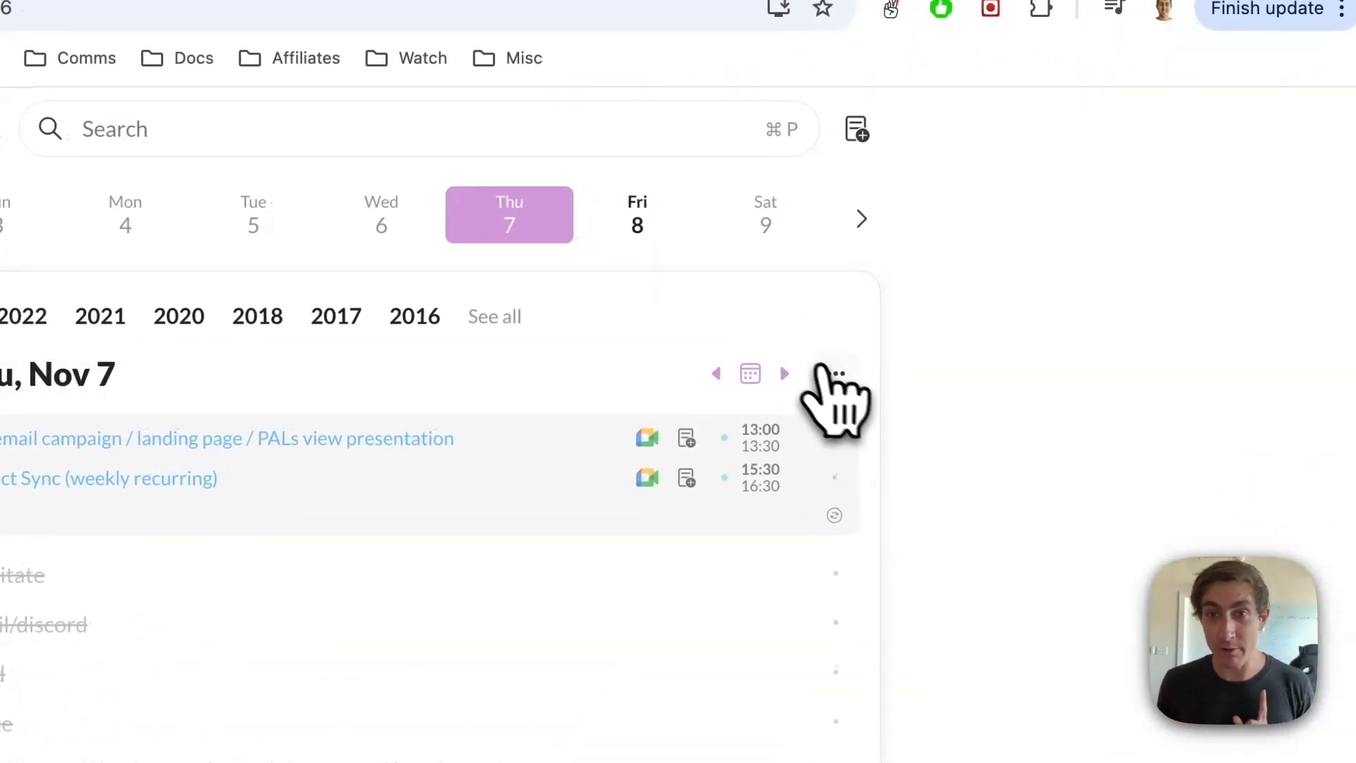
{"action": "left_click", "coordinate": [835, 373]}
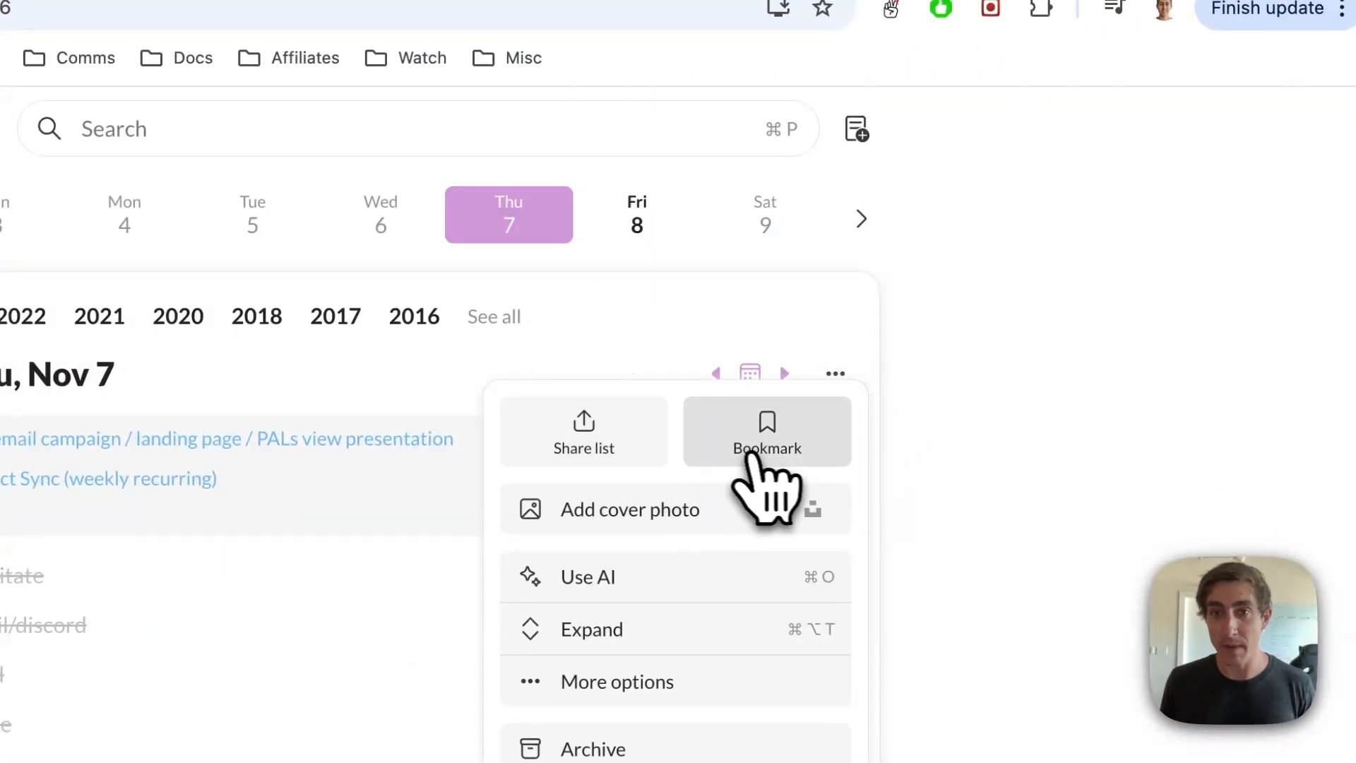
{"action": "left_click", "coordinate": [767, 433]}
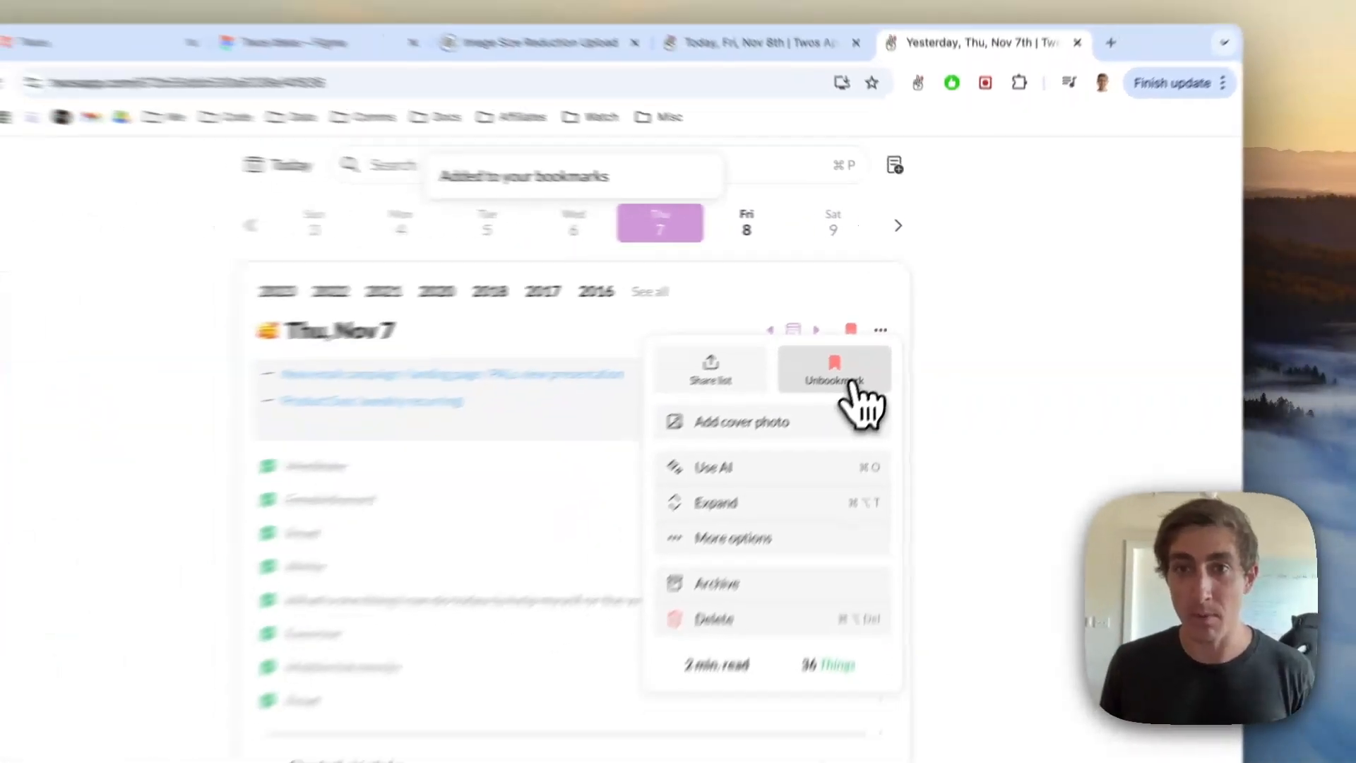